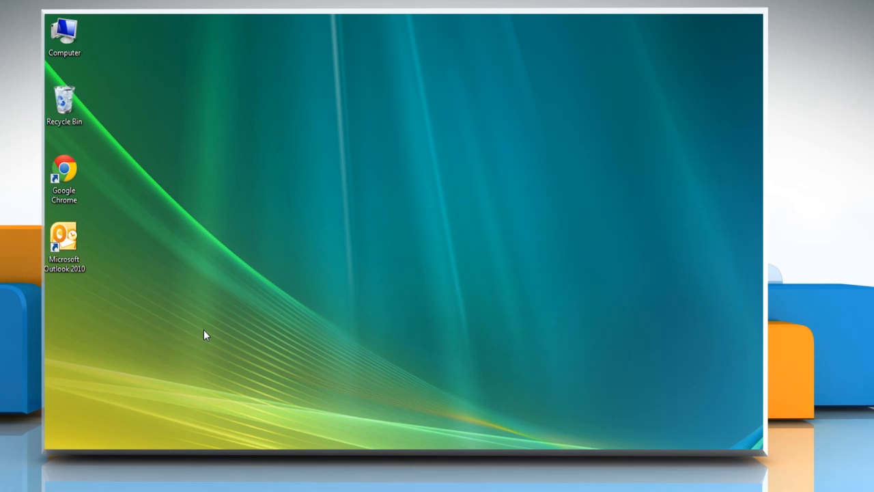
mouse_move(193, 328)
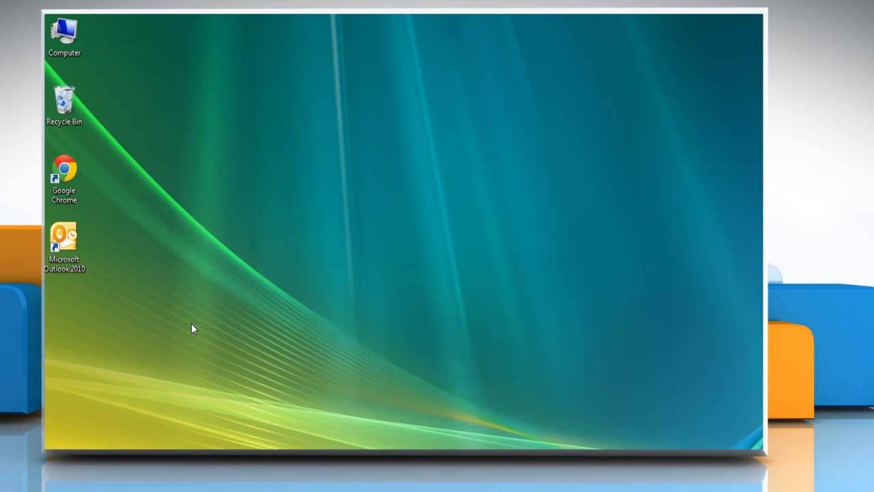
Launch Outlook 2010 from its shortcut and open the Account Settings window
click(65, 246)
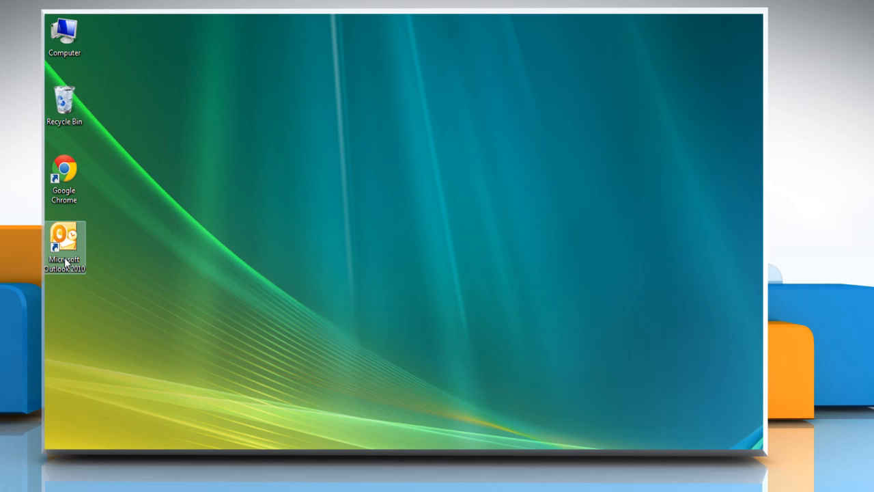
right_click(65, 246)
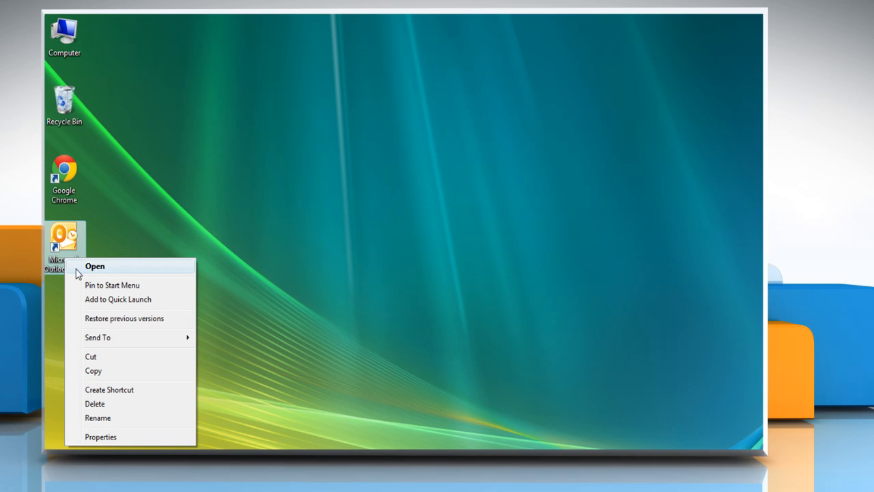
click(95, 265)
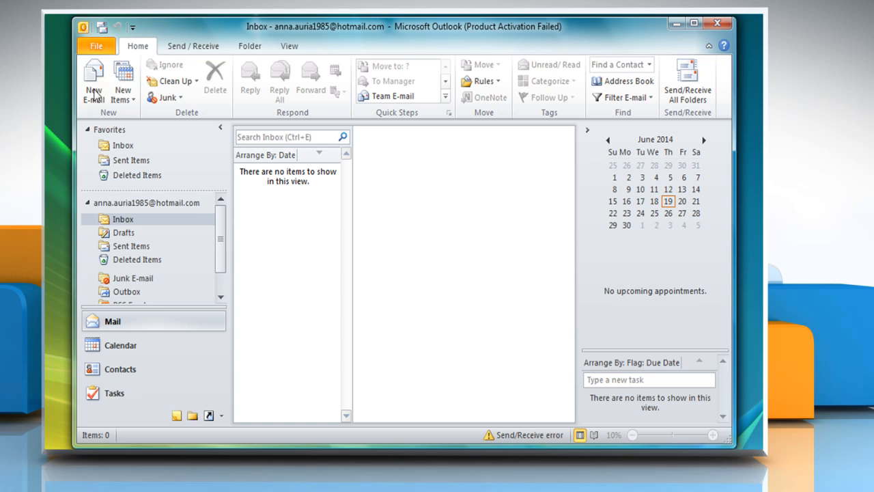
click(96, 46)
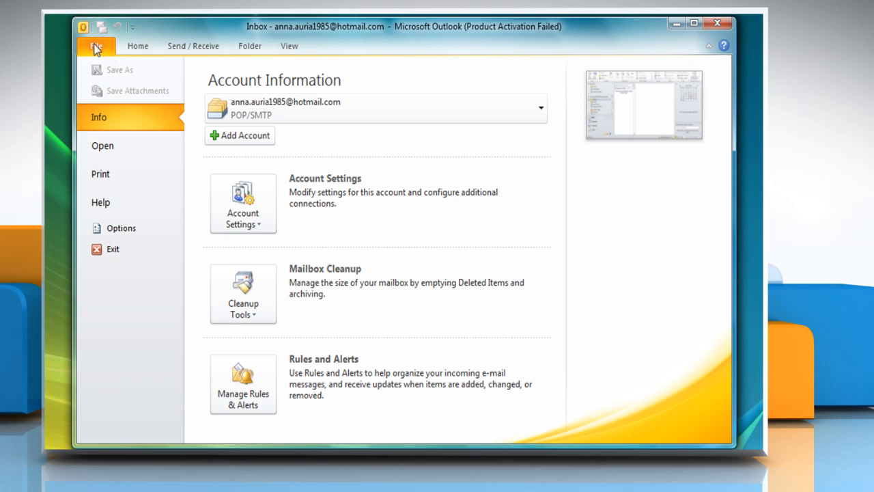
mouse_move(169, 111)
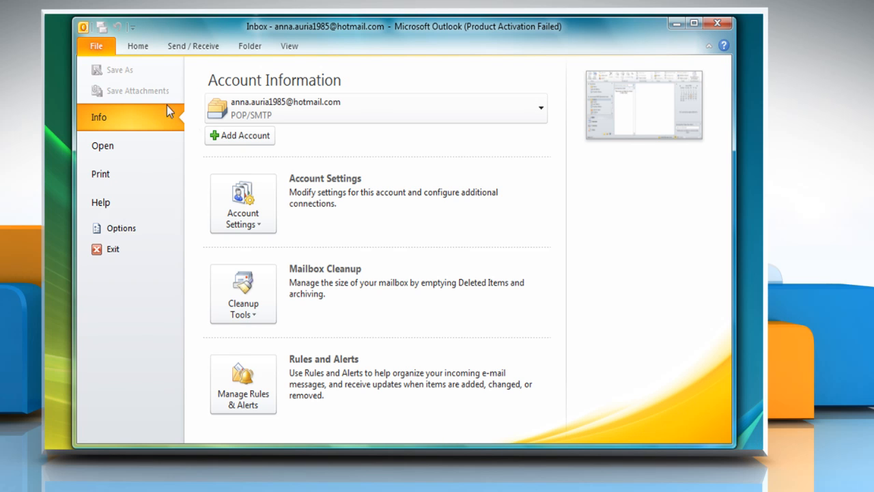
click(243, 204)
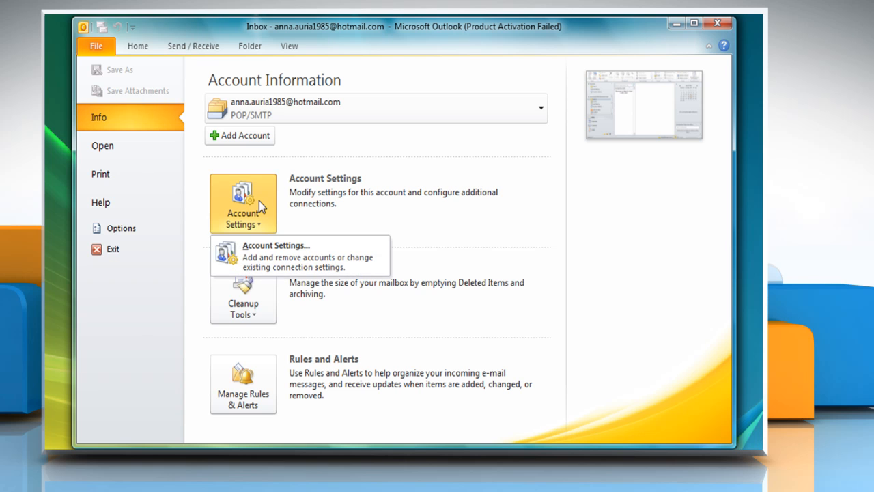
click(276, 255)
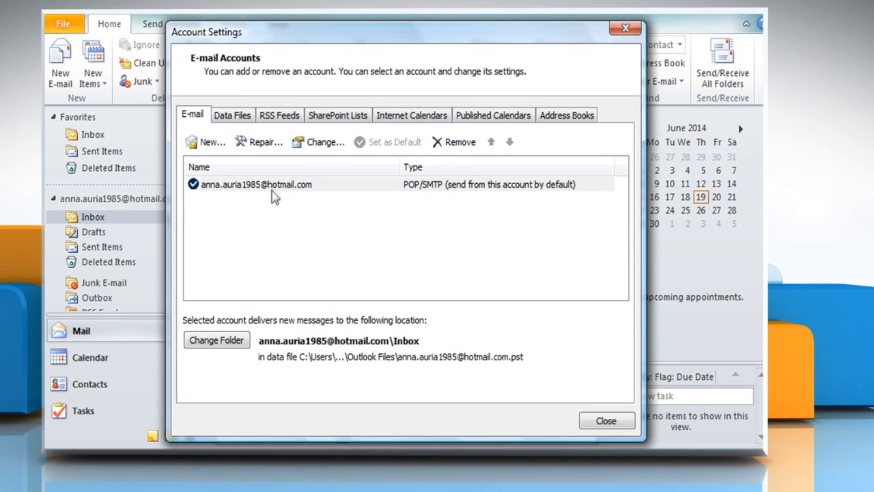
Delete the Hotmail account from the account list and close Account Settings
click(256, 183)
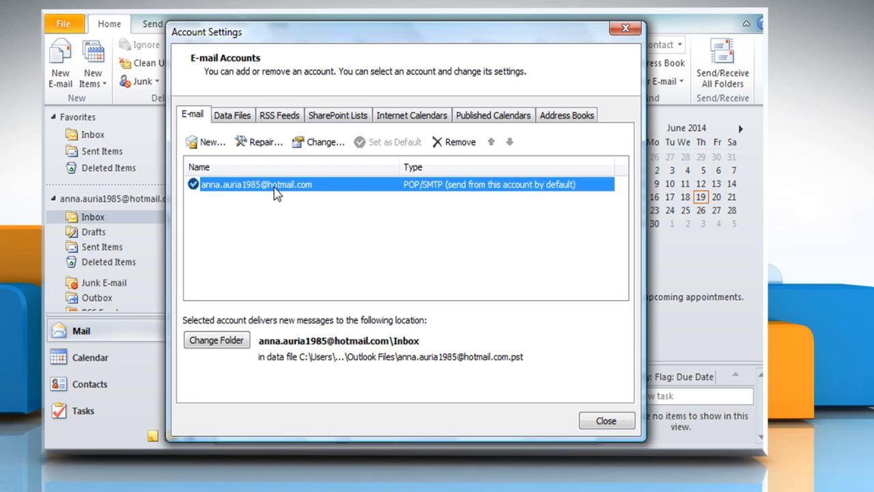
click(454, 141)
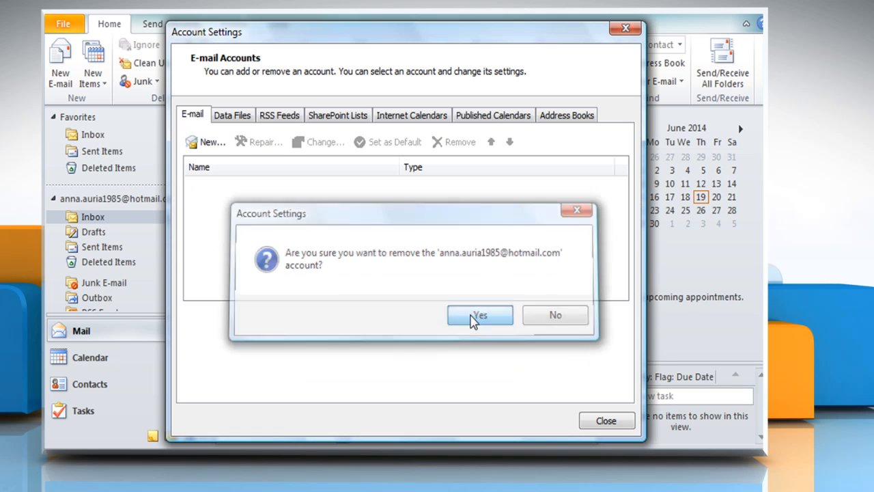
click(479, 314)
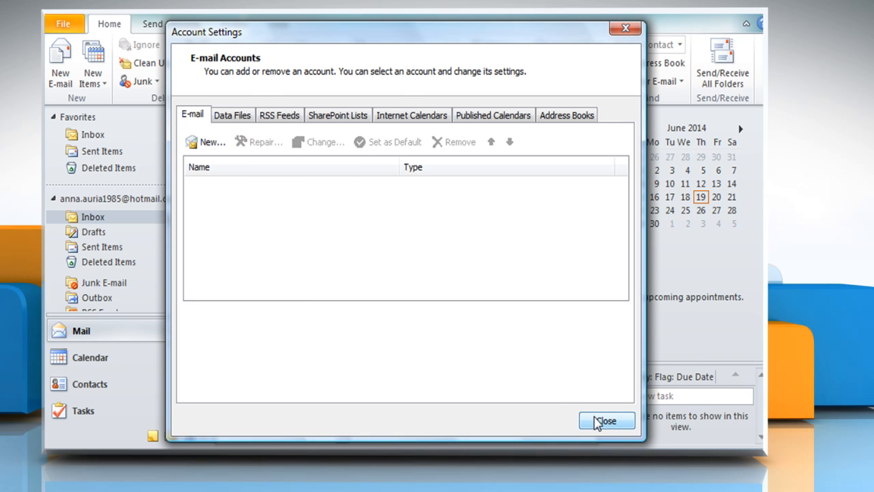
click(606, 420)
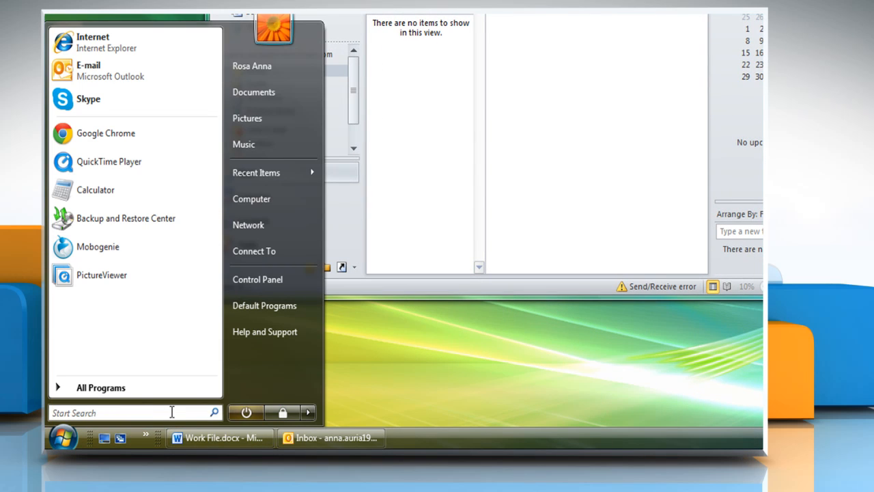
mouse_move(175, 372)
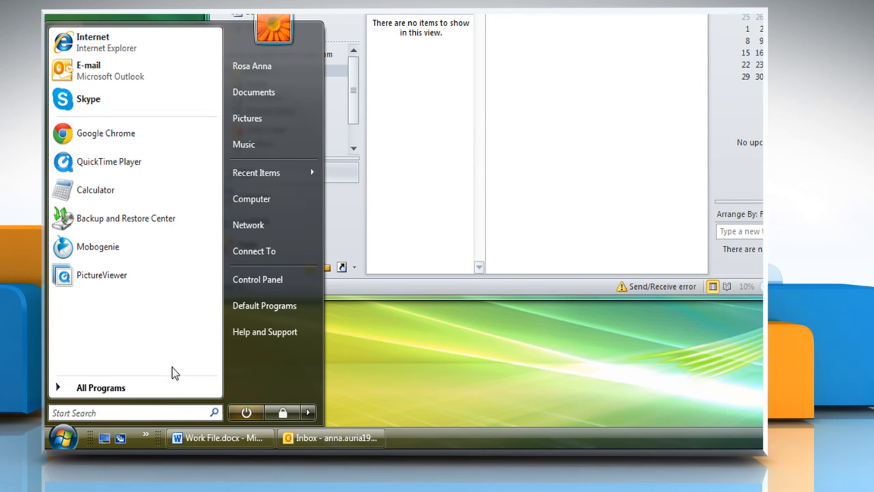
Navigate to the %userprofile%\Local Settings\Application Data\Microsoft folder
text(%user)
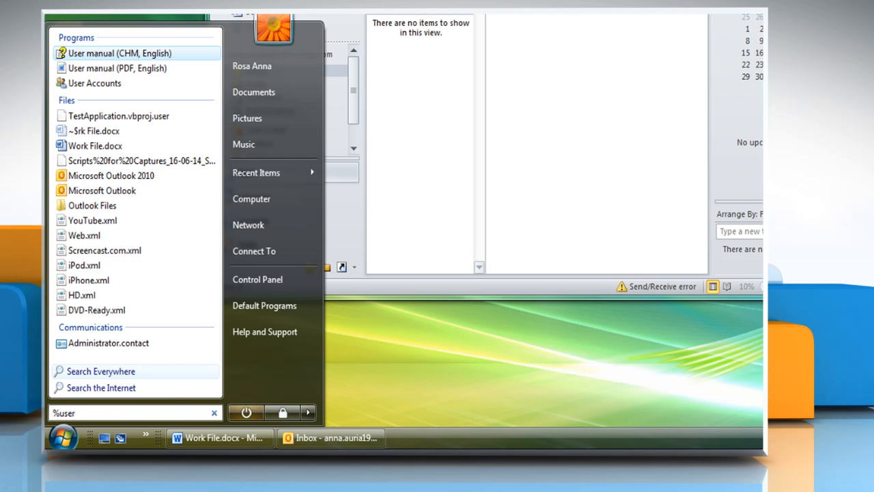
text(profile%)
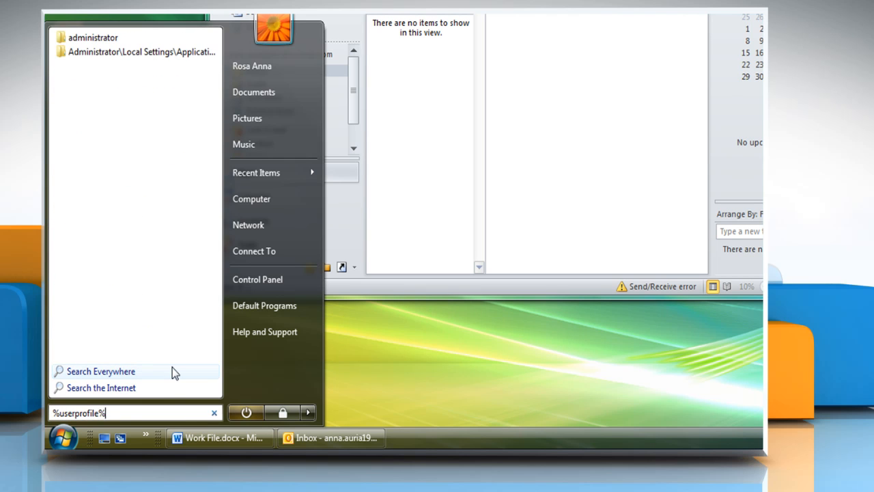
text(\Local)
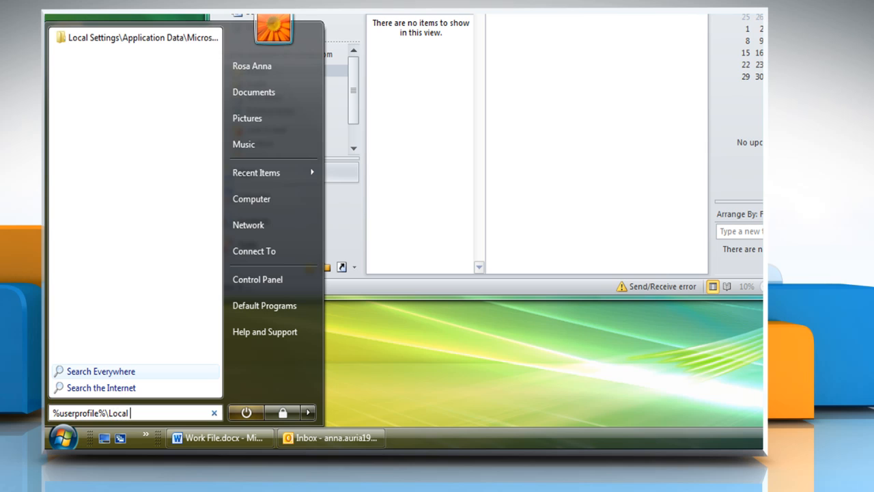
text(Settings\Application Data)
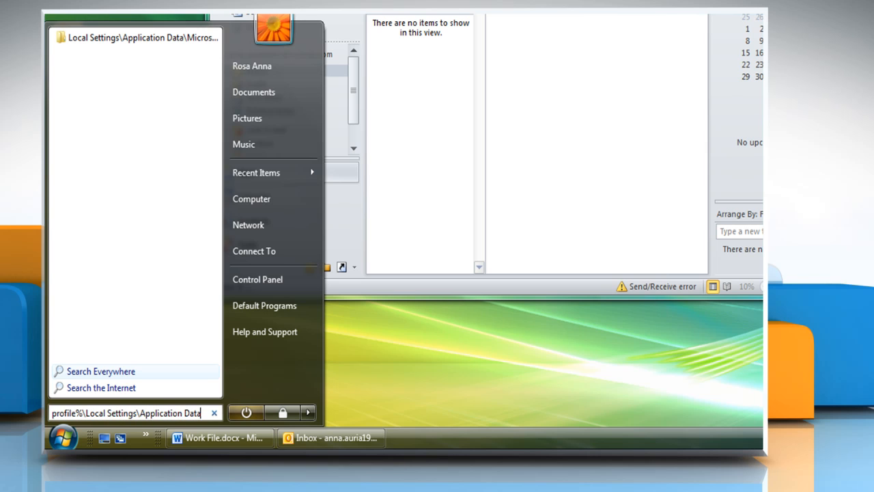
text(\Microsoft)
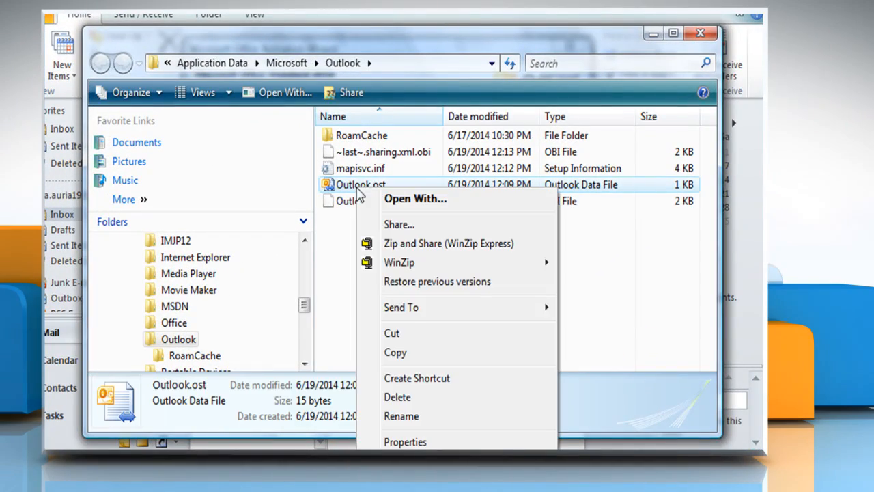
Delete the Outlook.ost data file to the Recycle Bin and launch Google Chrome
click(398, 396)
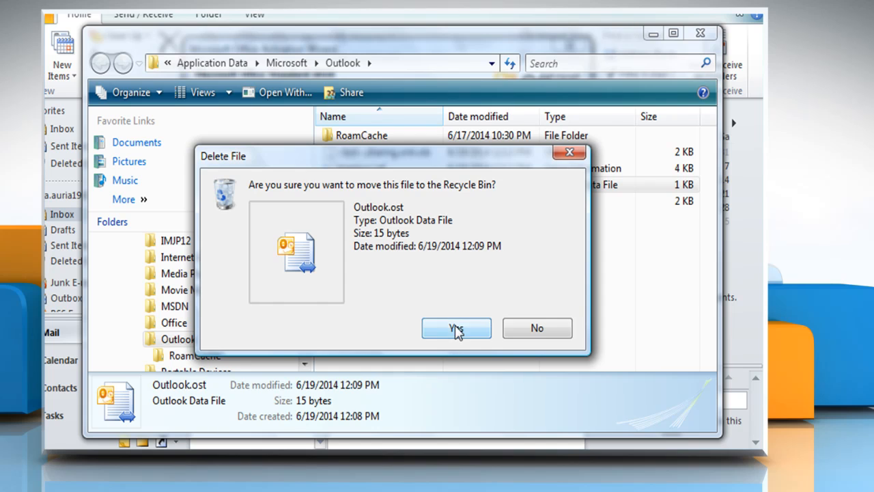
click(456, 328)
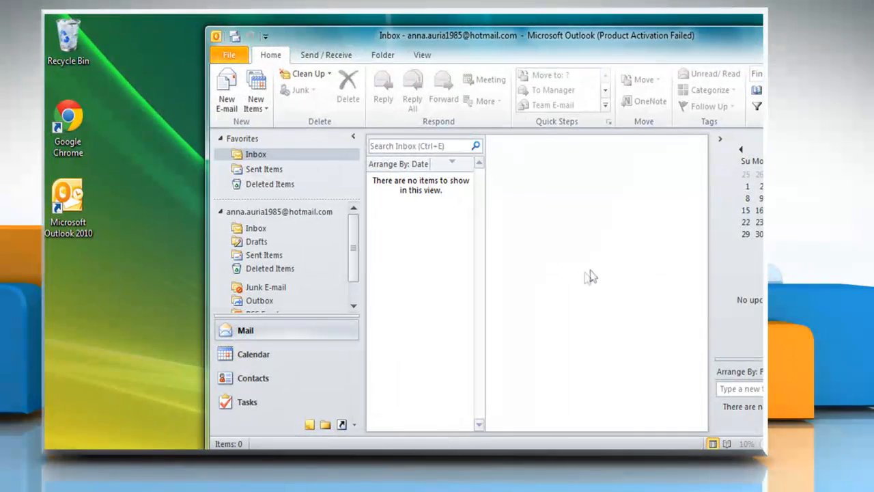
mouse_move(177, 259)
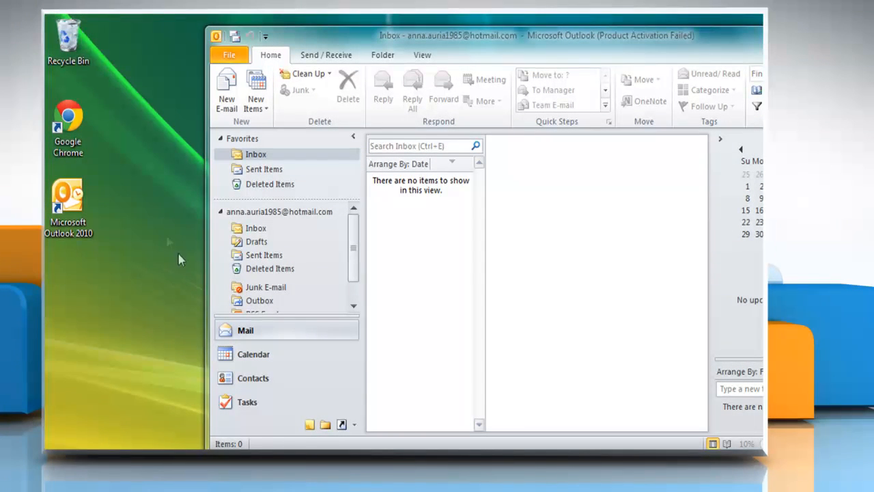
mouse_move(69, 123)
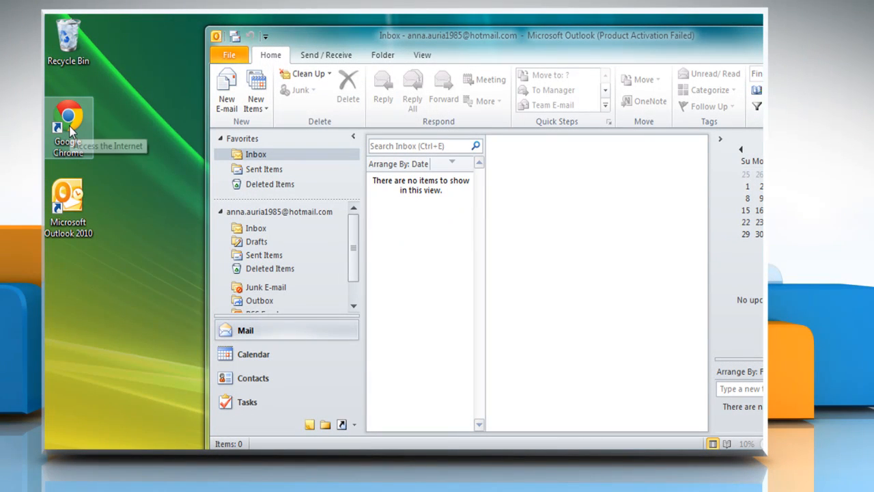
double_click(69, 123)
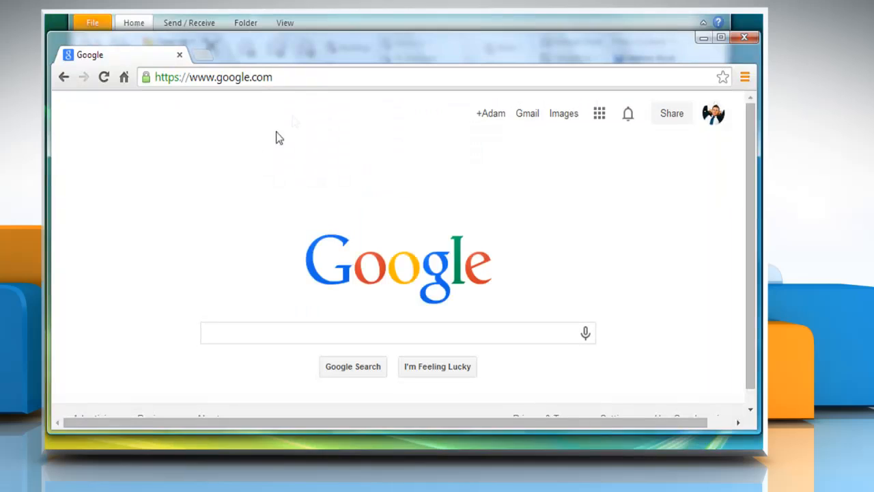
Search Microsoft's site for 'outlook connector' and download the 32-bit Hotmail Connector installer
text(office.microsoft.com/en-in/)
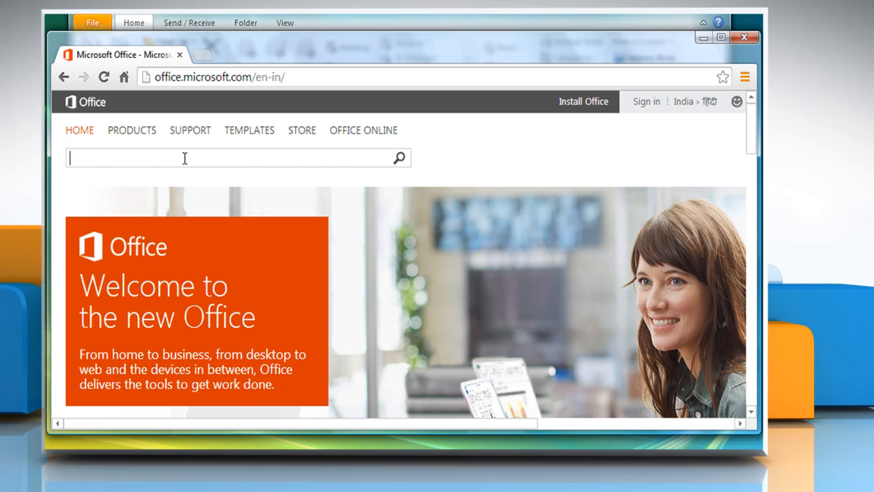
text(outlook connector)
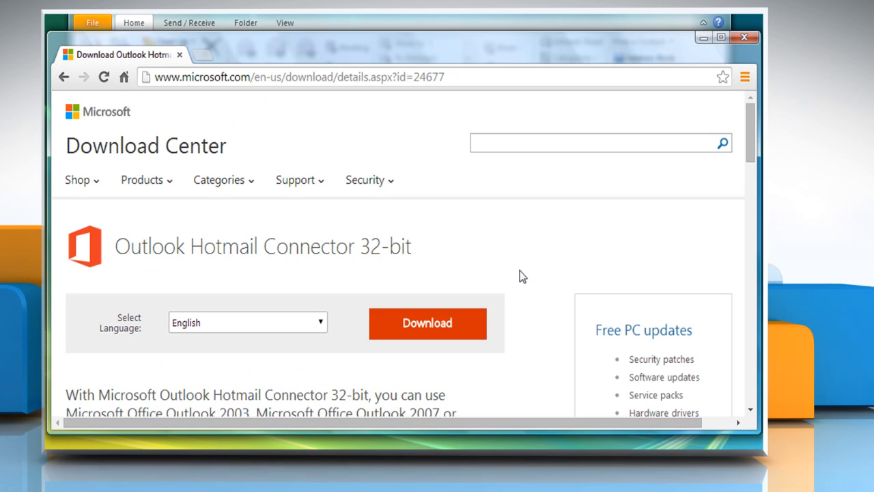
click(426, 322)
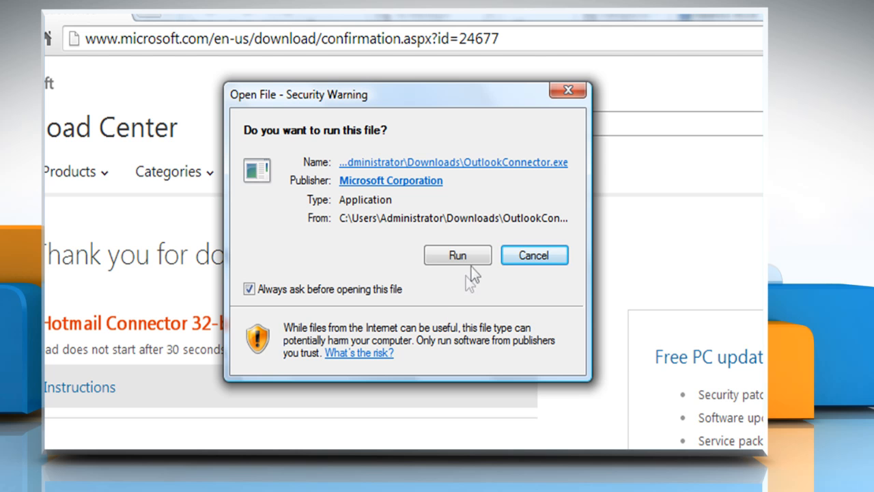
Run the Outlook Connector installer, accept the license, install, and finish the wizard
click(457, 254)
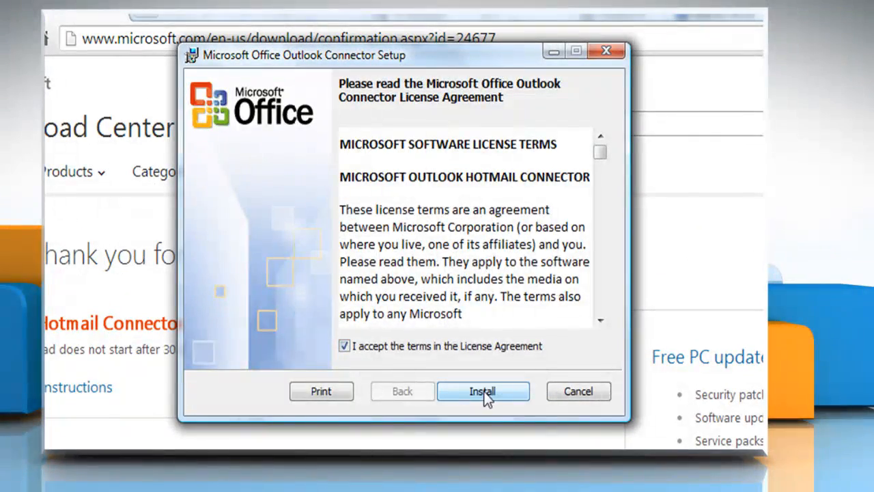
click(483, 390)
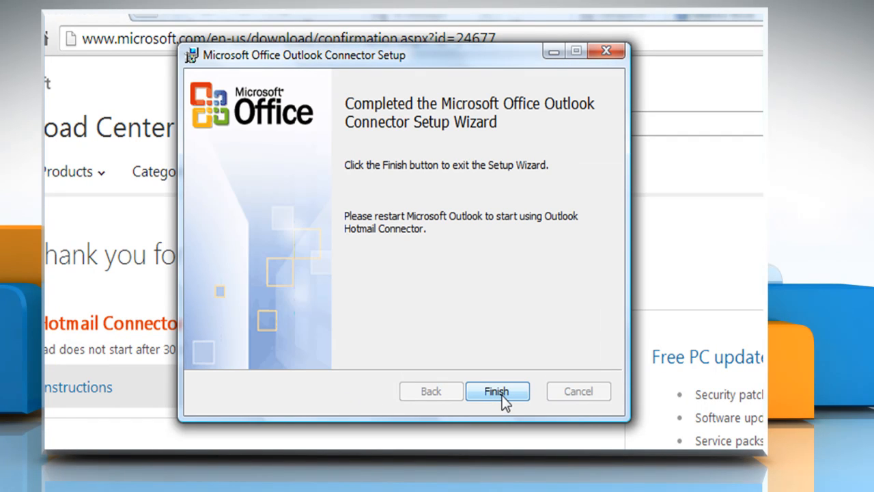
click(497, 391)
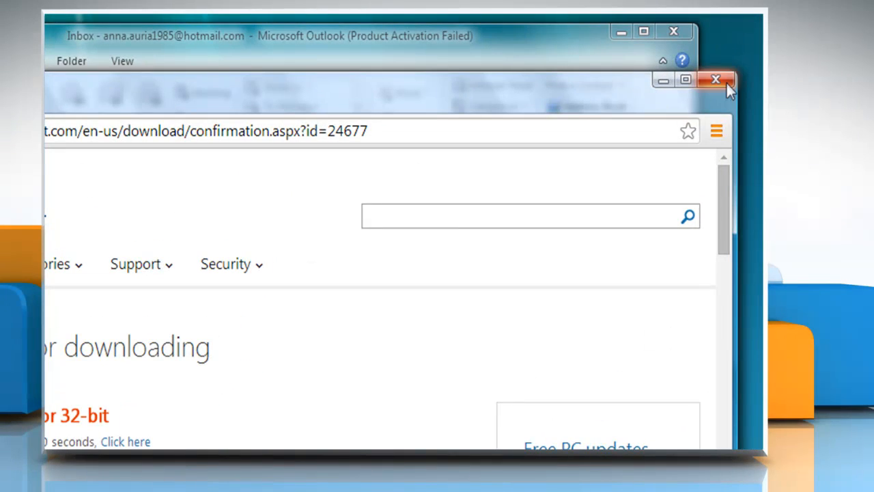
Close Chrome and Outlook, then relaunch Outlook 2010 from its desktop shortcut
click(715, 80)
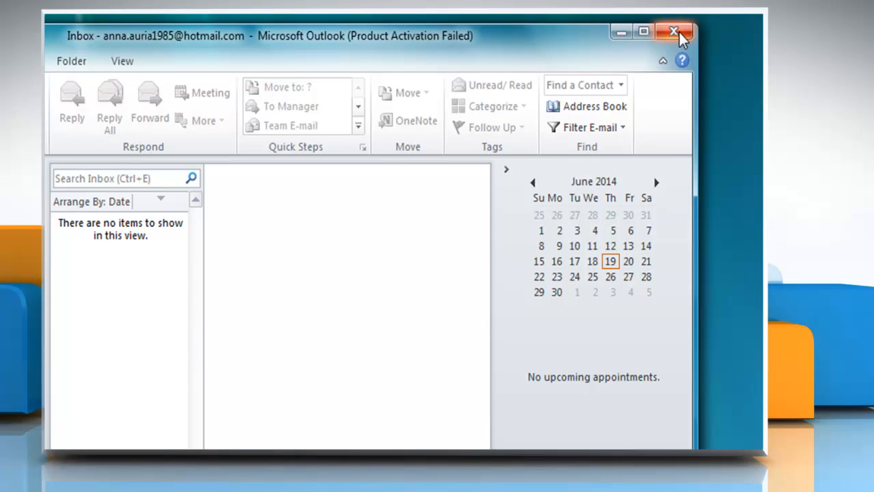
click(673, 31)
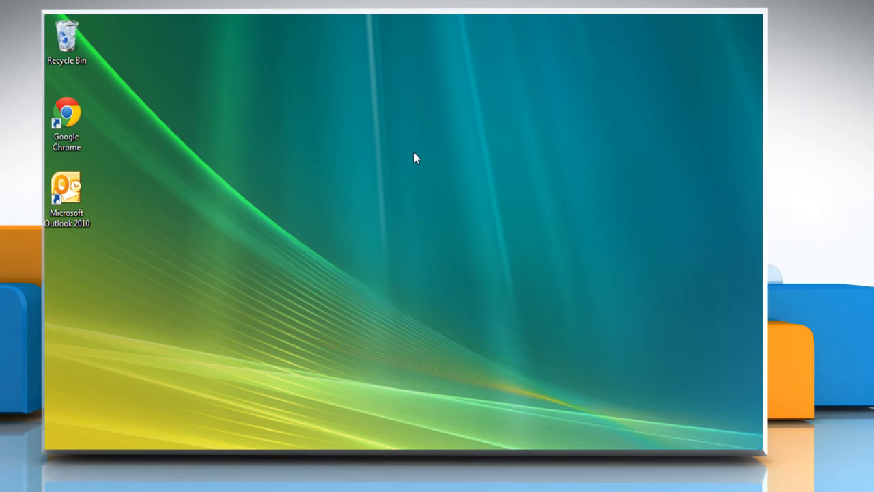
mouse_move(75, 203)
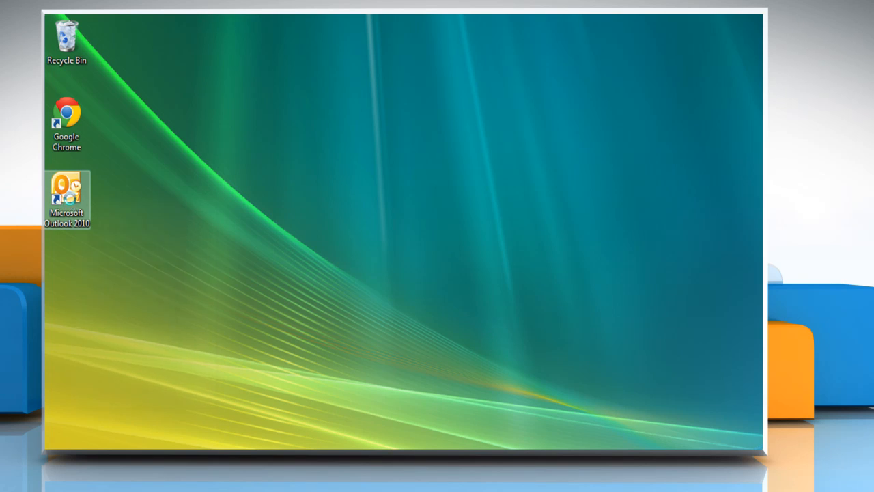
double_click(67, 198)
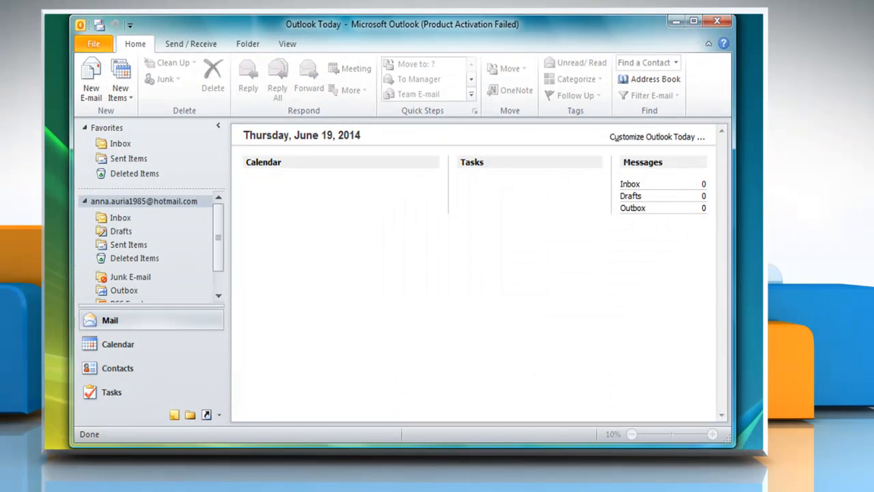
Open the Add New Account wizard from File > Info
click(94, 43)
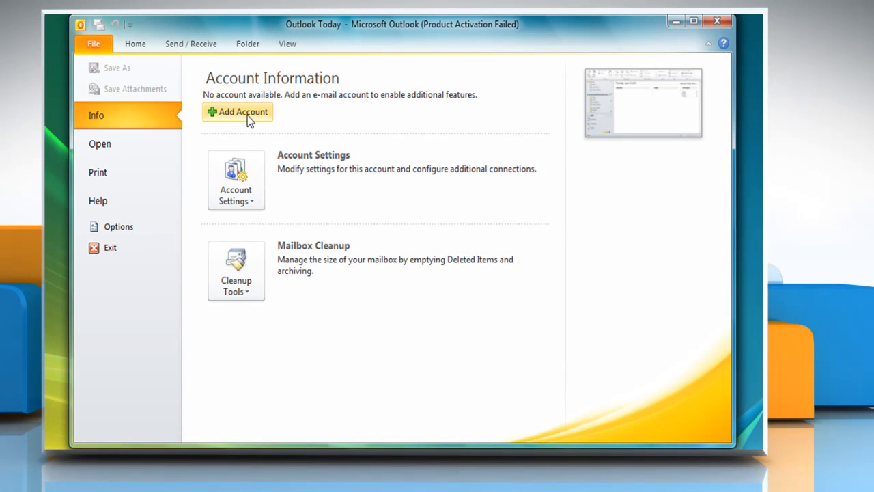
click(236, 111)
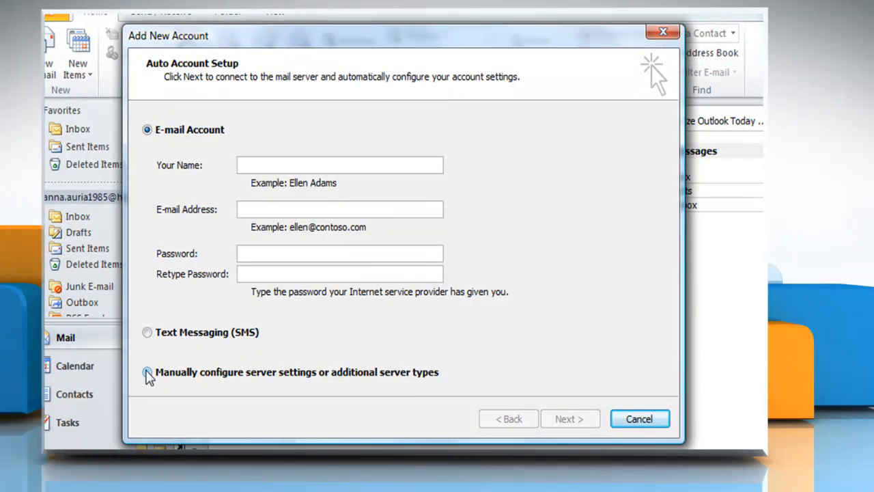
Choose manual server configuration, then Other > Microsoft Outlook Hotmail Connector
click(147, 371)
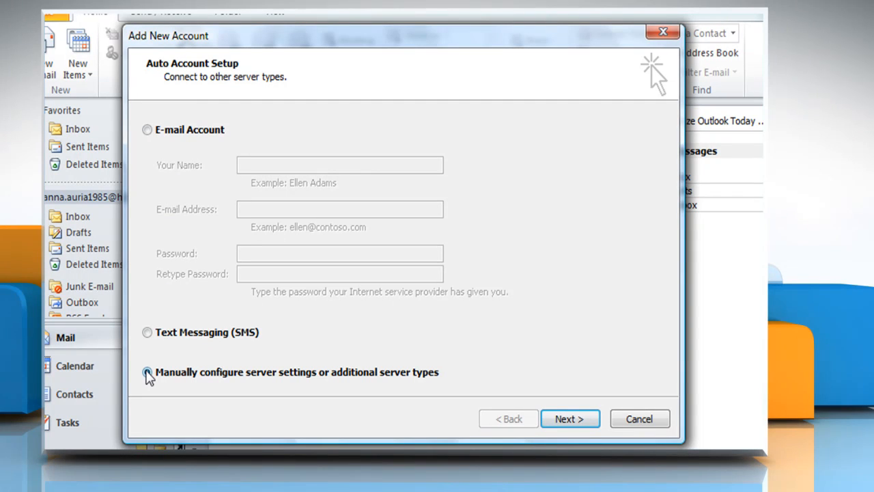
click(147, 372)
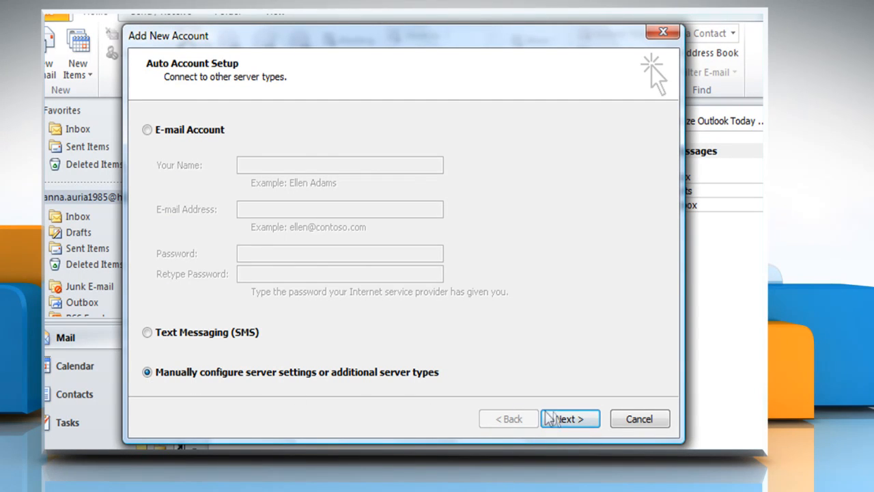
click(570, 419)
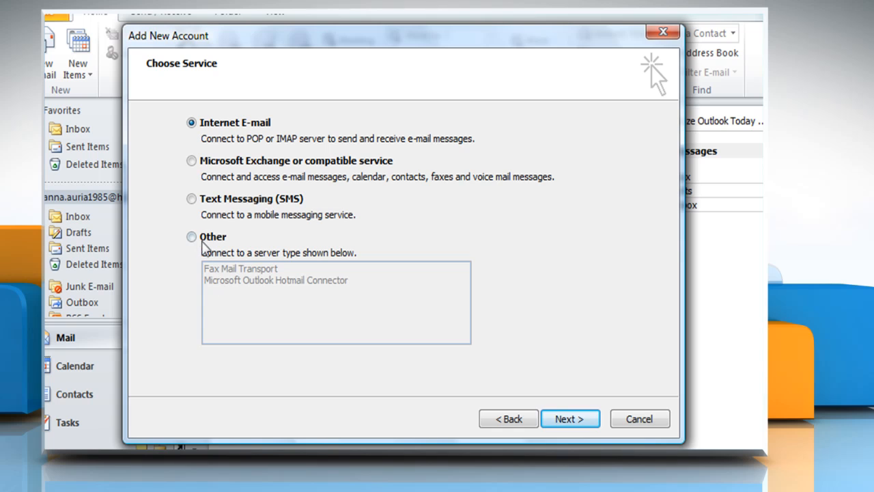
click(192, 237)
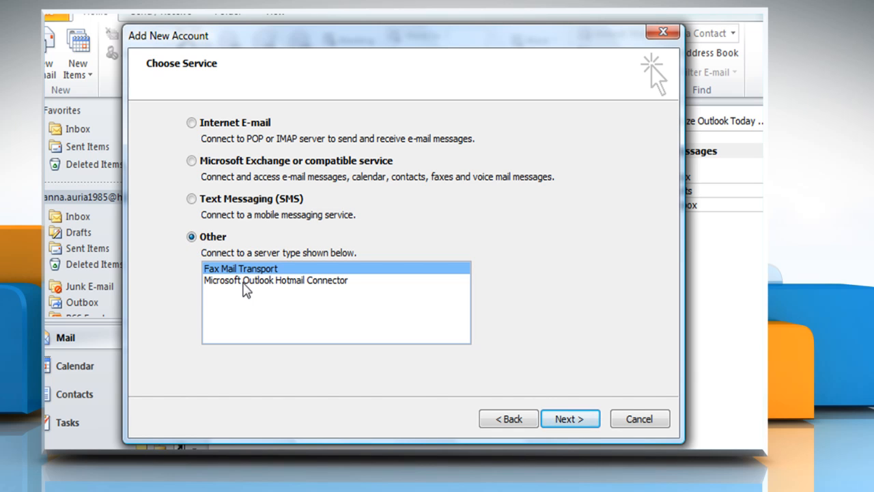
click(275, 280)
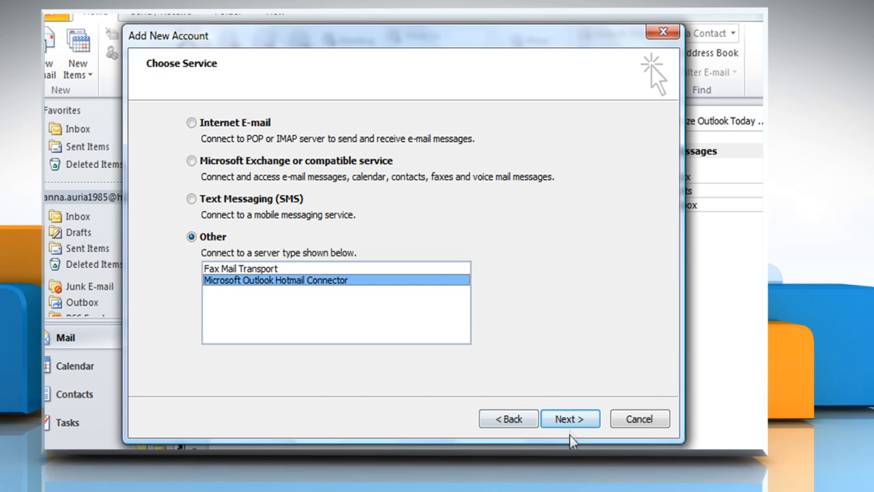
click(569, 419)
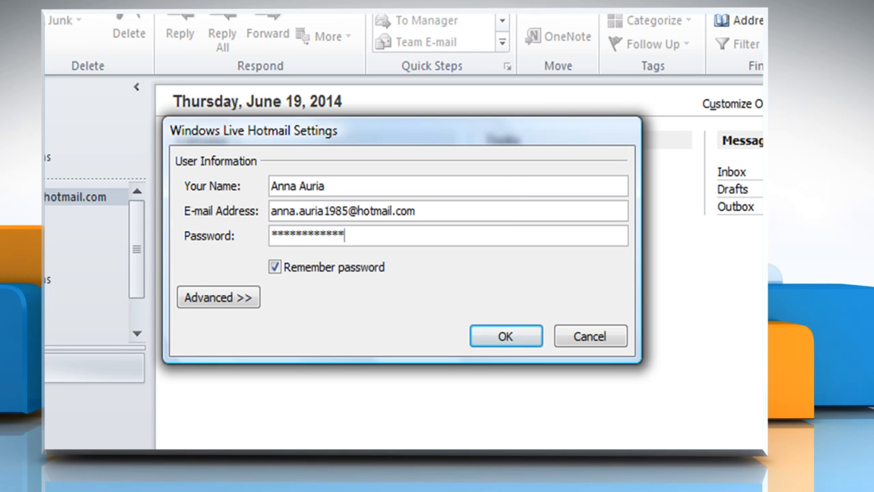
click(505, 336)
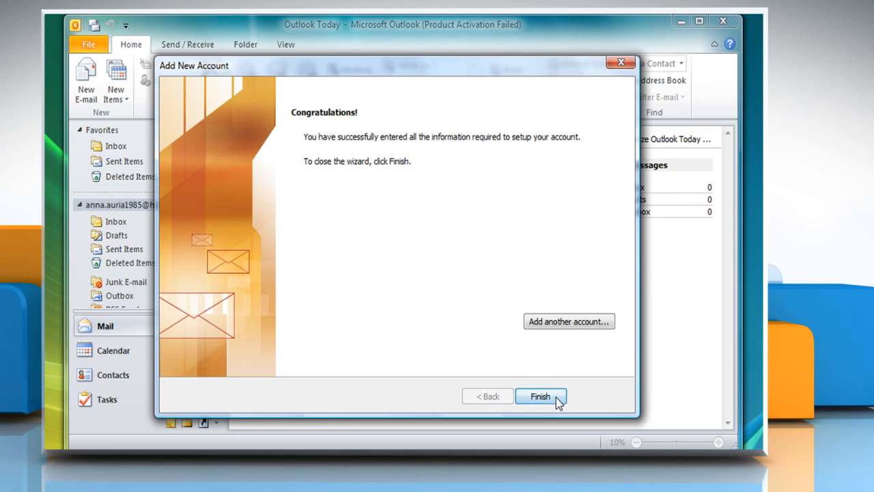
click(540, 395)
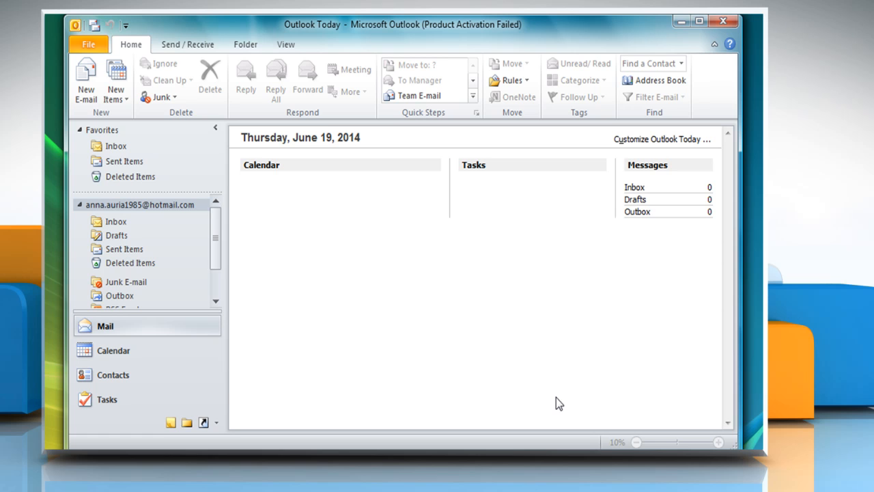